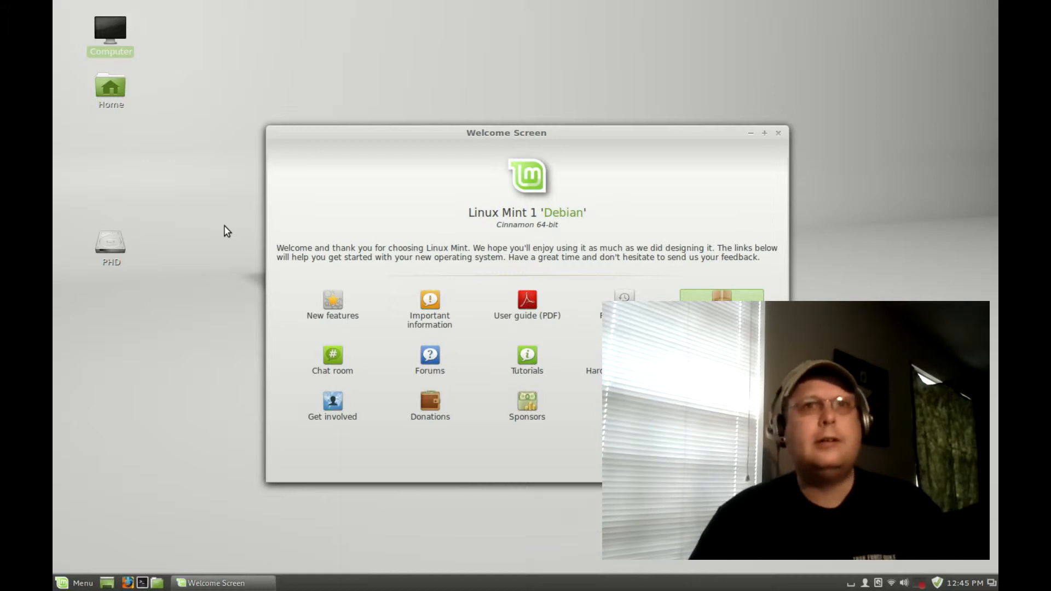
{"action": "mouse_move", "coordinate": [319, 87]}
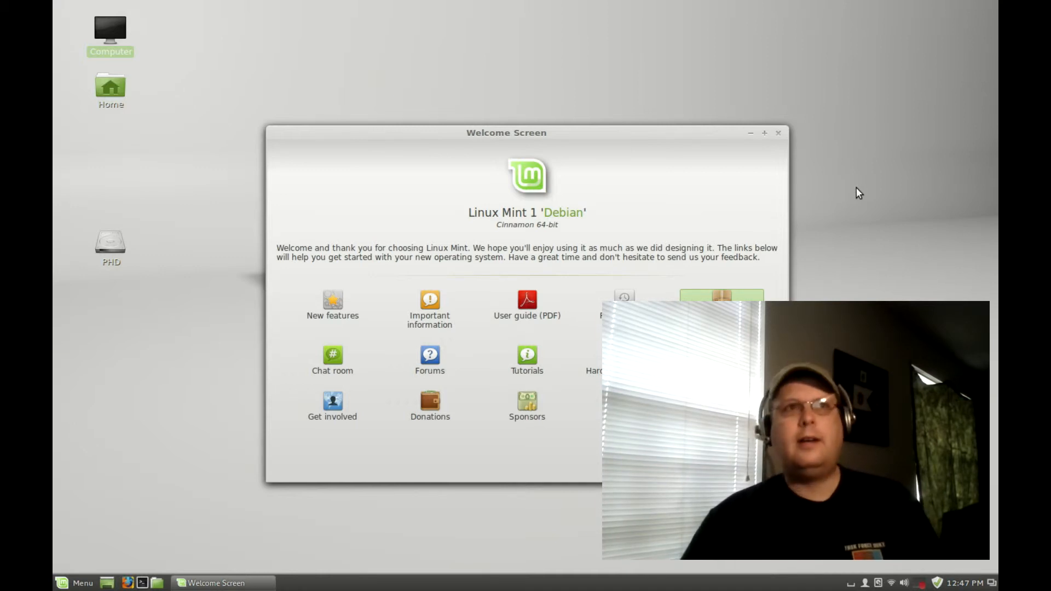
{"action": "mouse_move", "coordinate": [415, 62]}
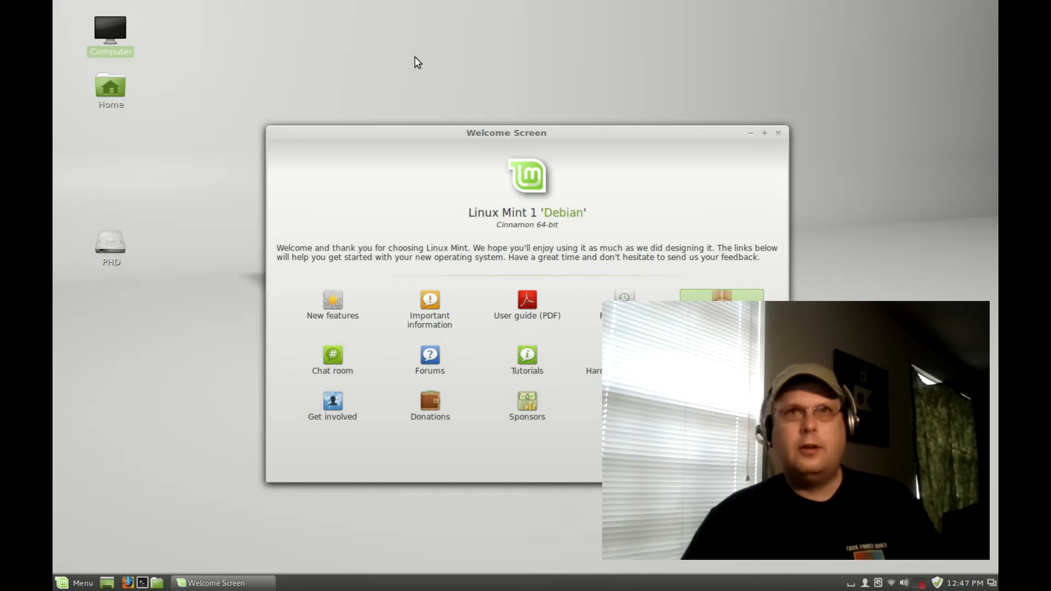
{"action": "mouse_move", "coordinate": [273, 86]}
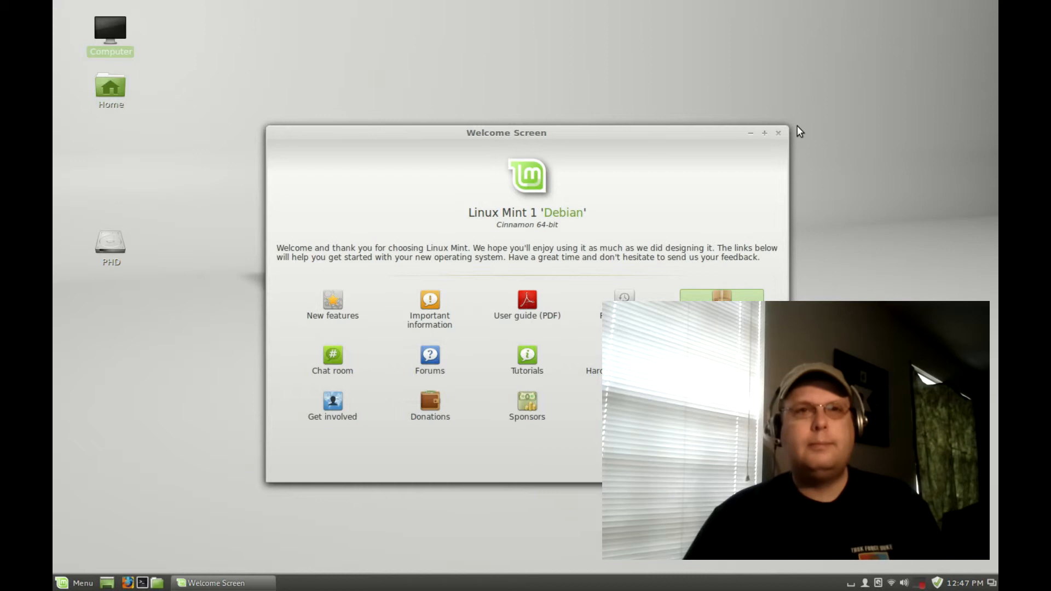
{"action": "mouse_move", "coordinate": [895, 146]}
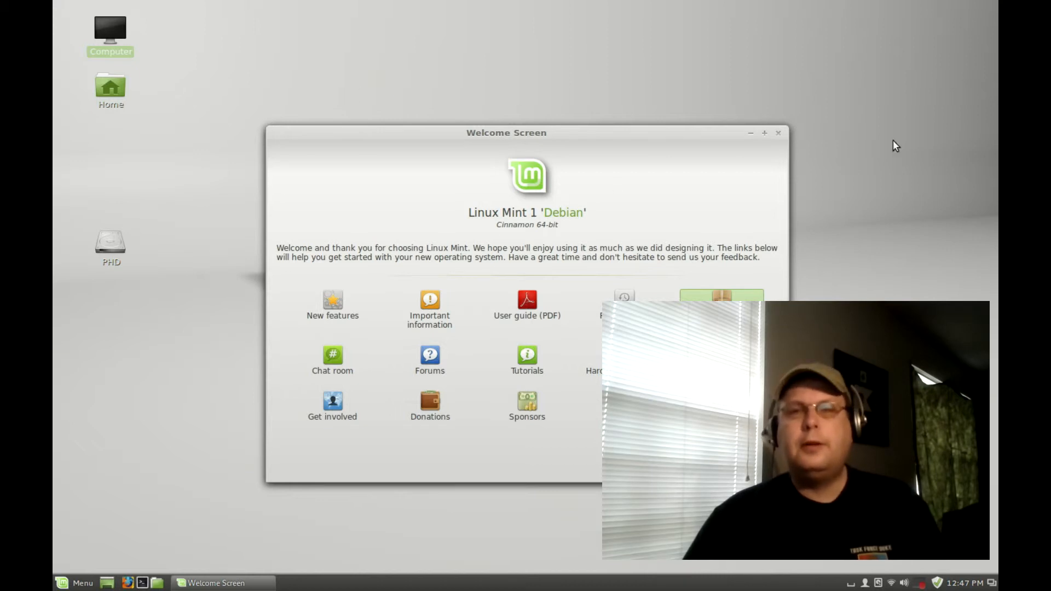
{"action": "mouse_move", "coordinate": [881, 262]}
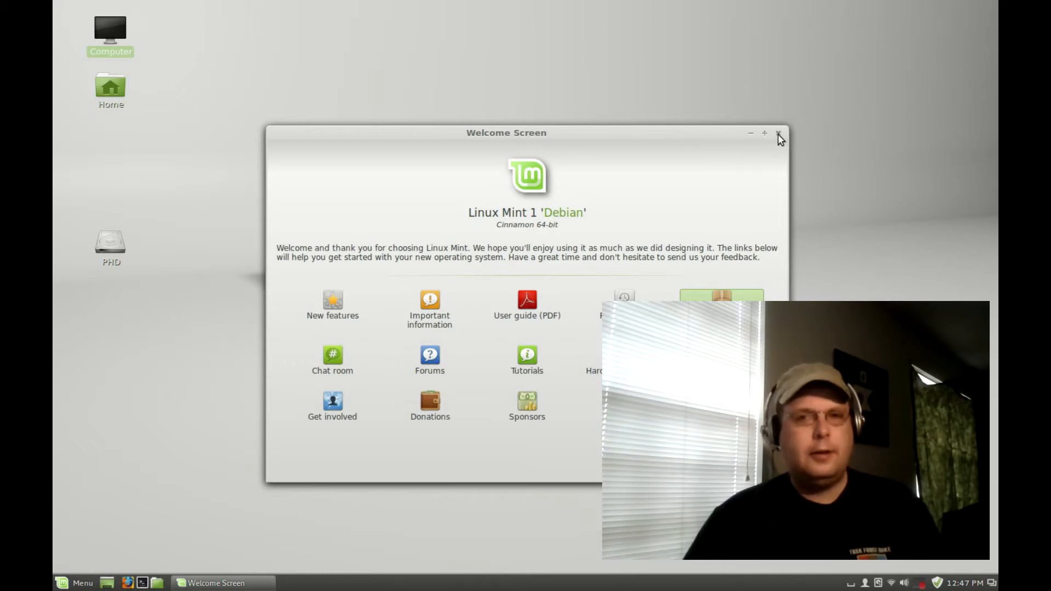
Close the Welcome Screen to reveal the bare Mint desktop
{"action": "left_click", "coordinate": [778, 133]}
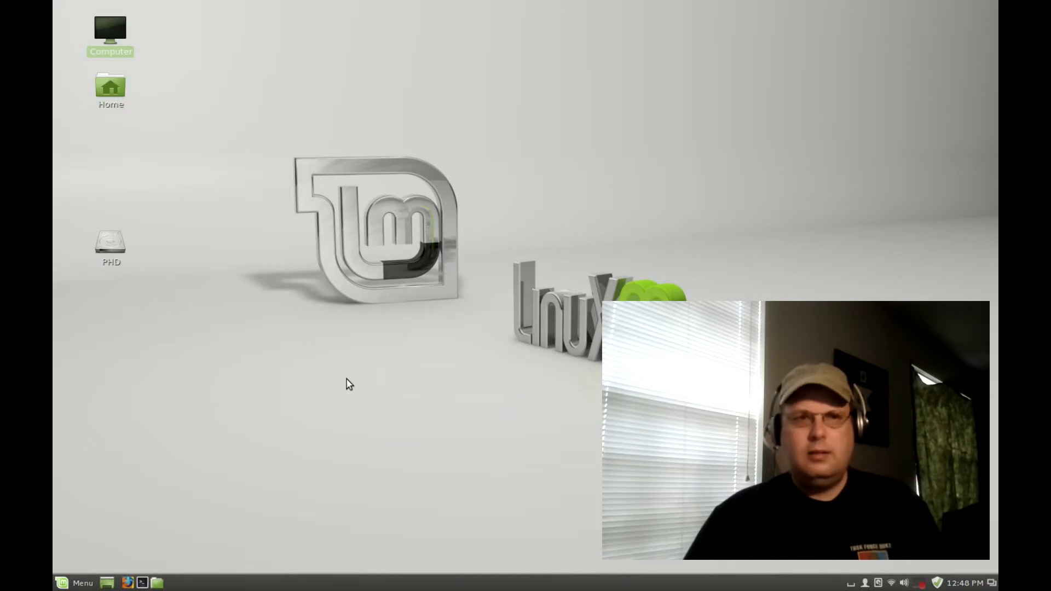
{"action": "mouse_move", "coordinate": [94, 559]}
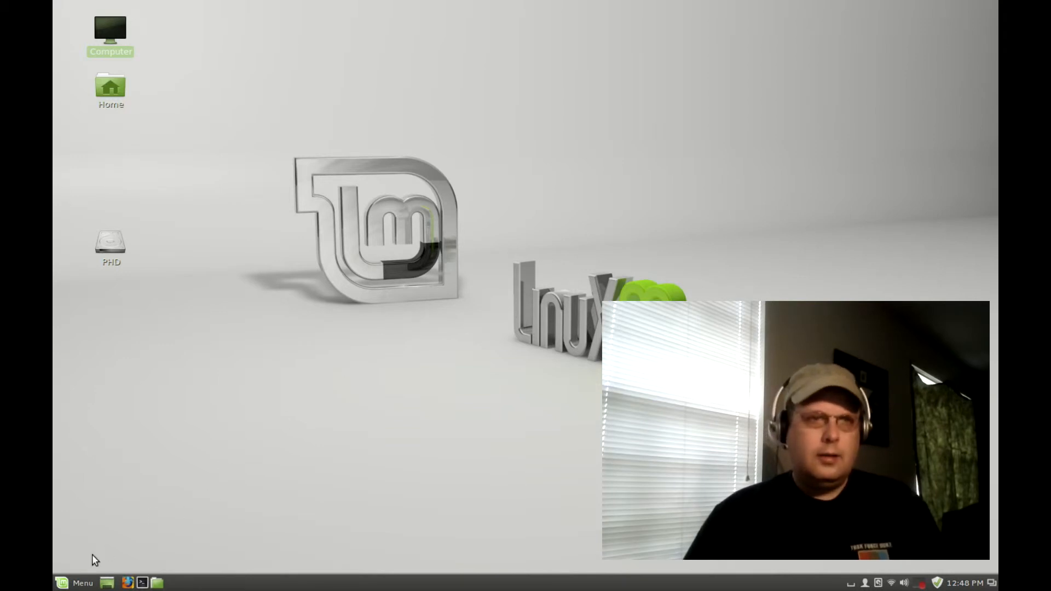
{"action": "left_click", "coordinate": [73, 582]}
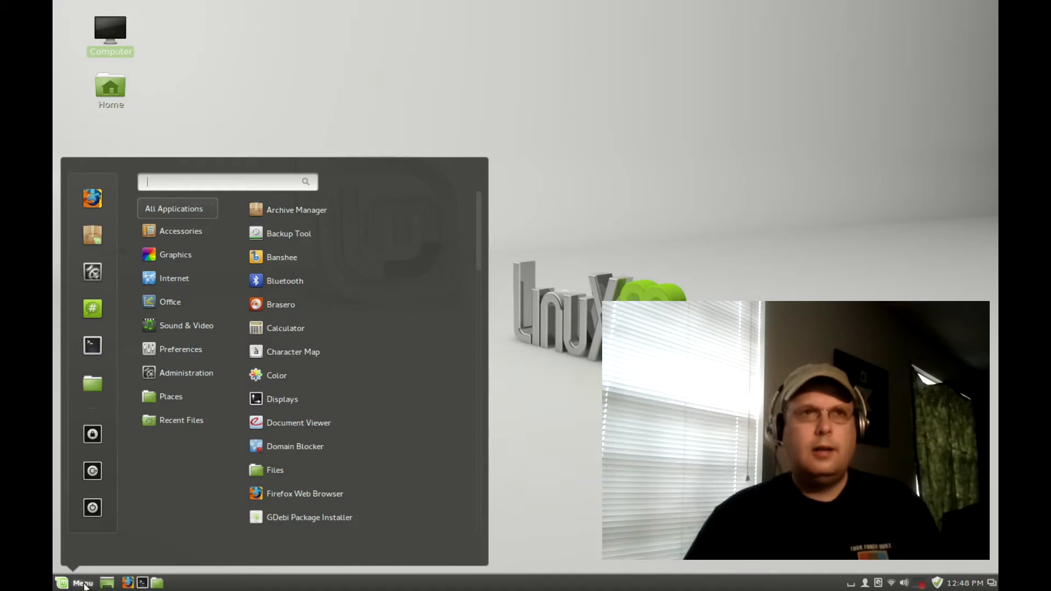
{"action": "mouse_move", "coordinate": [298, 422]}
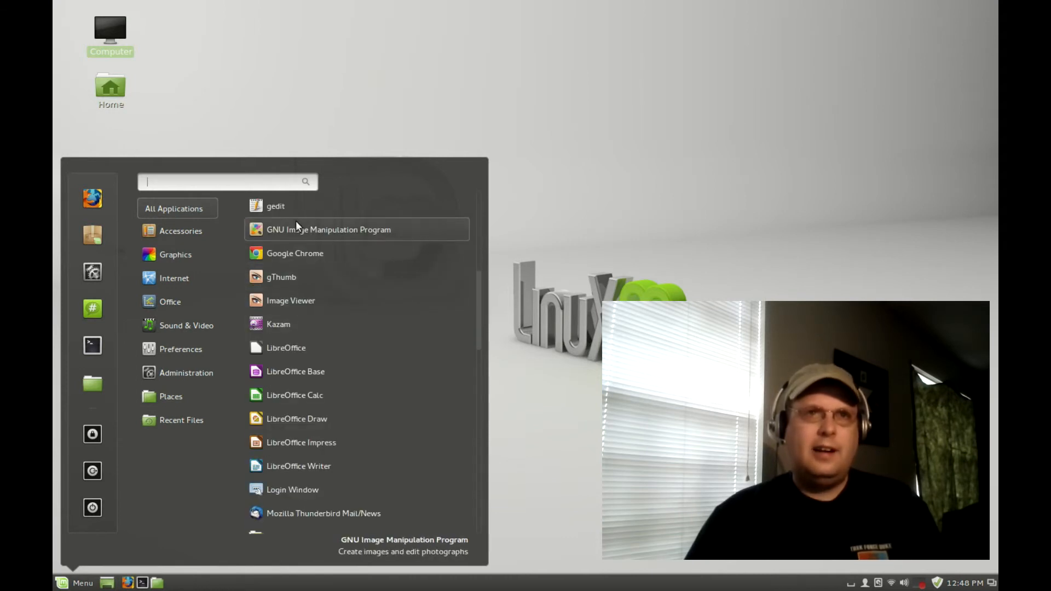
{"action": "mouse_move", "coordinate": [286, 346]}
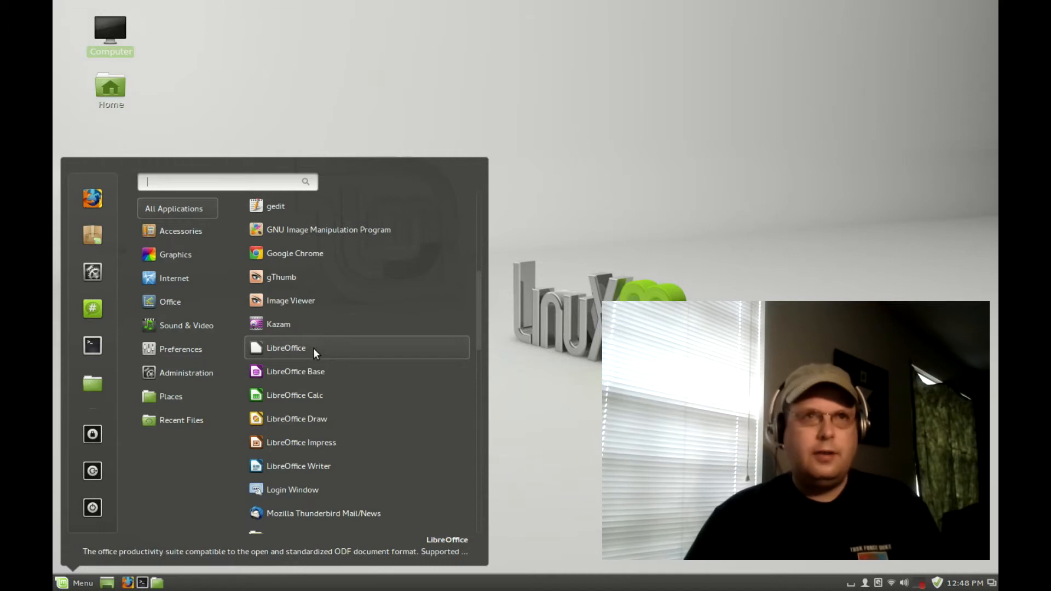
{"action": "mouse_move", "coordinate": [273, 335]}
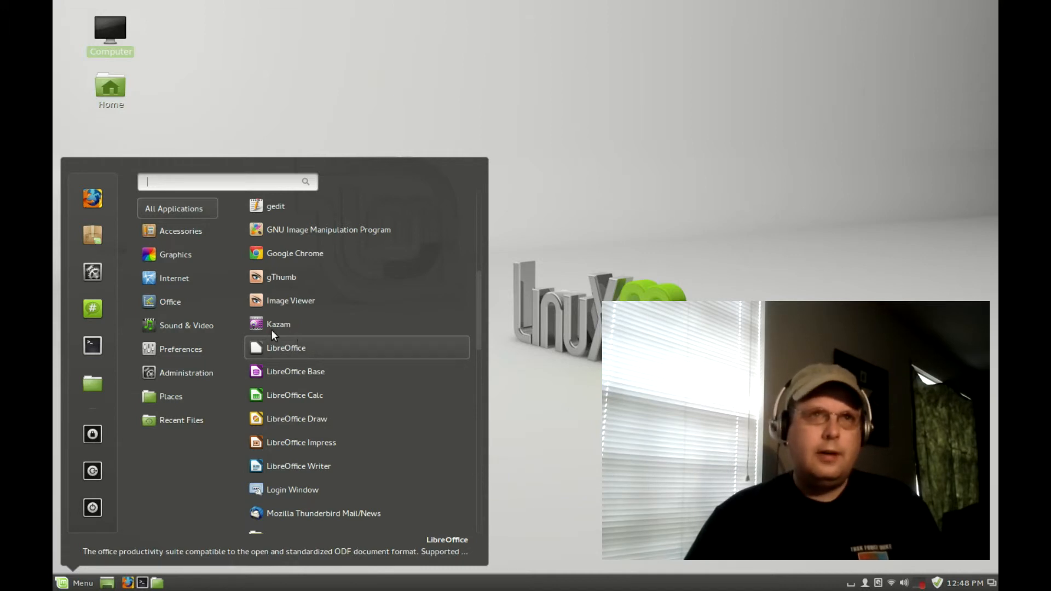
{"action": "left_click", "coordinate": [186, 325]}
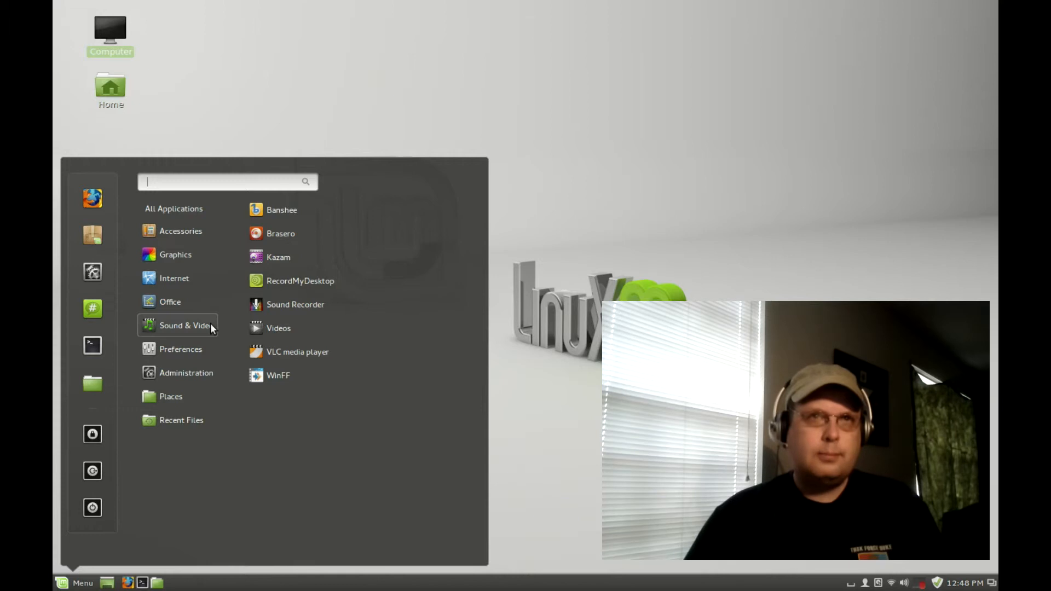
{"action": "mouse_move", "coordinate": [278, 257]}
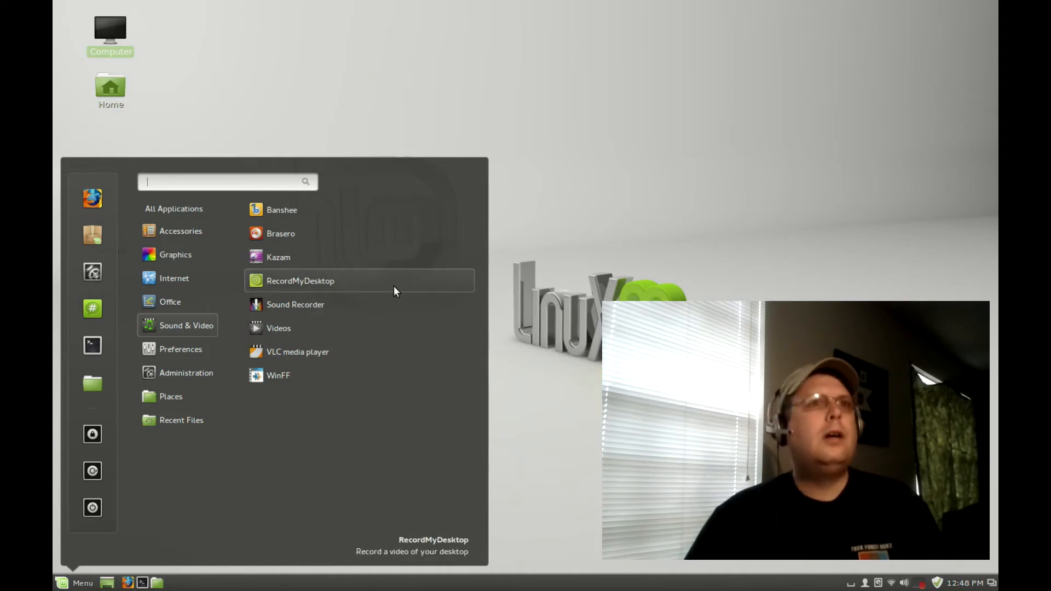
{"action": "mouse_move", "coordinate": [465, 316]}
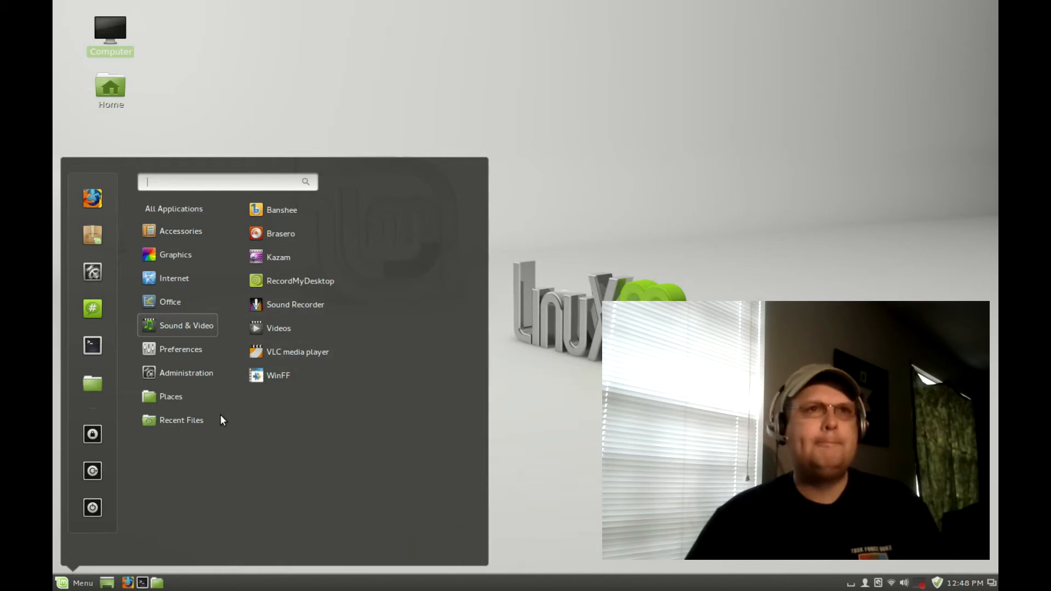
{"action": "left_click", "coordinate": [186, 372]}
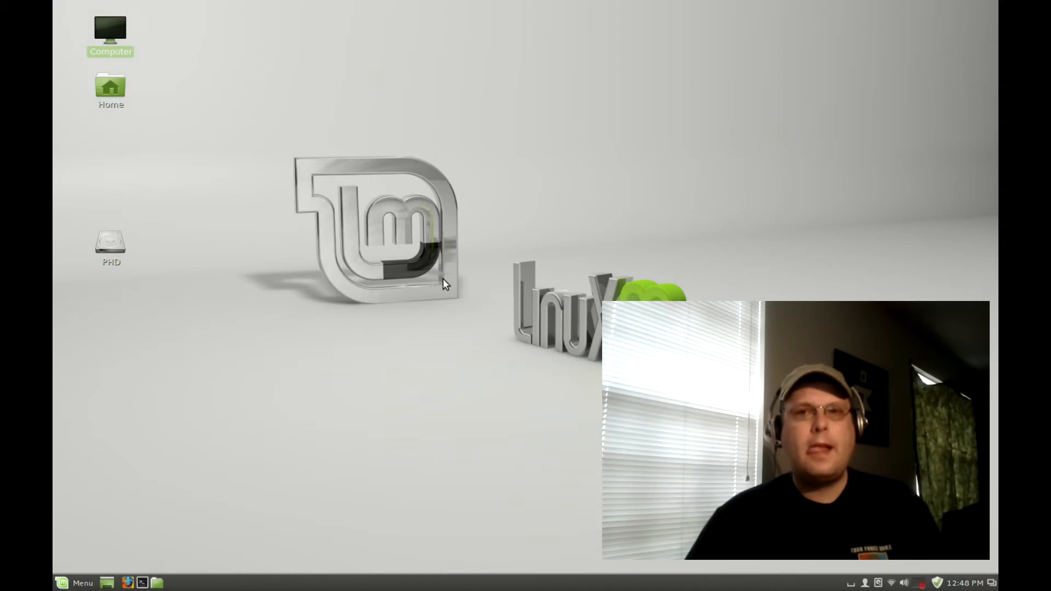
{"action": "mouse_move", "coordinate": [393, 301]}
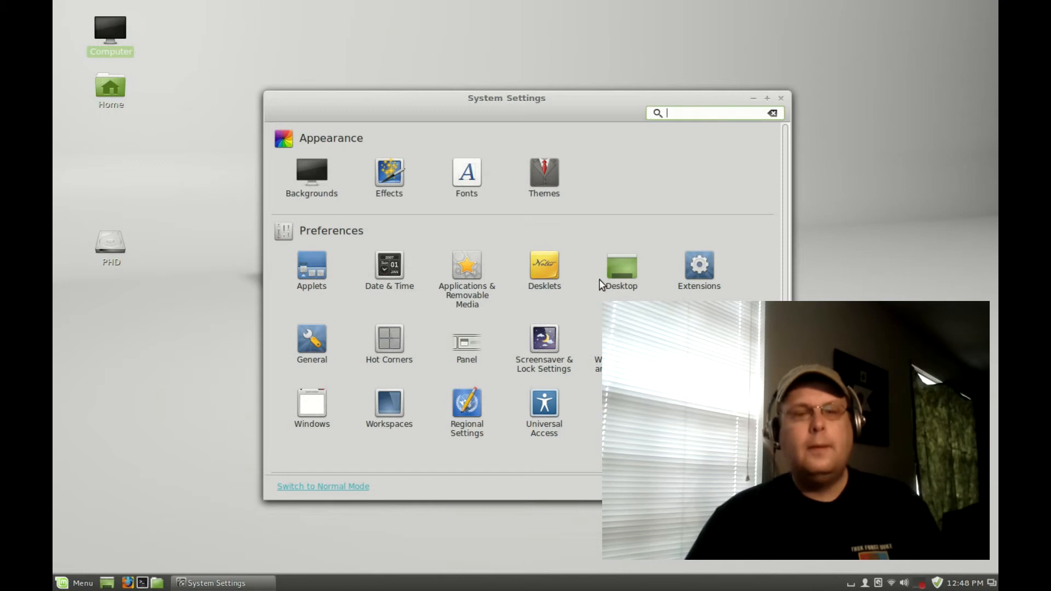
Browse the Hardware and Administration settings categories, then close System Settings
{"action": "scroll", "scroll_direction": "down", "scroll_amount": 3}
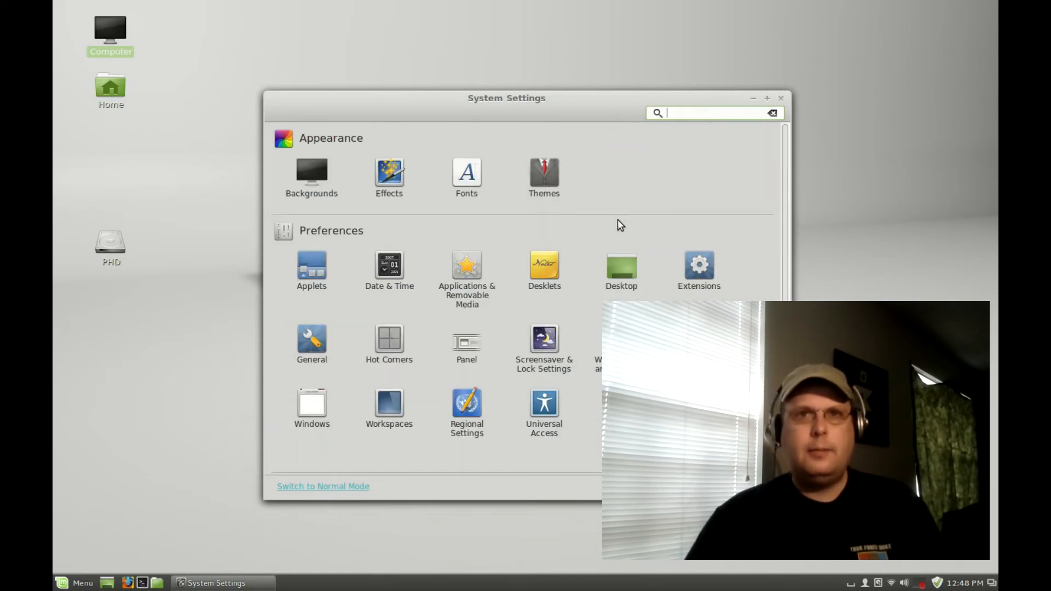
{"action": "scroll", "scroll_direction": "down", "scroll_amount": 3}
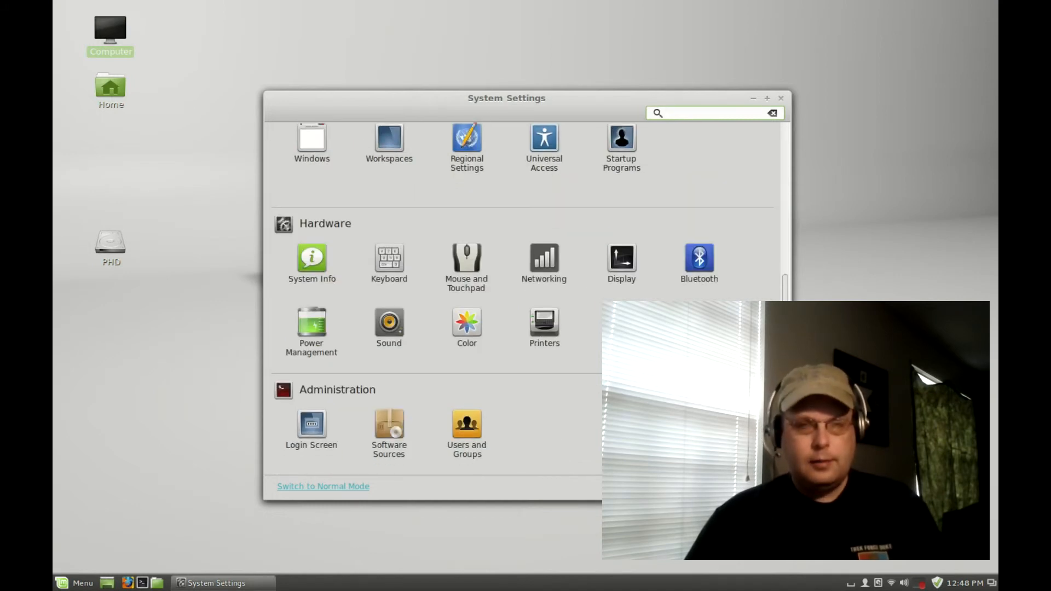
{"action": "left_click", "coordinate": [710, 112]}
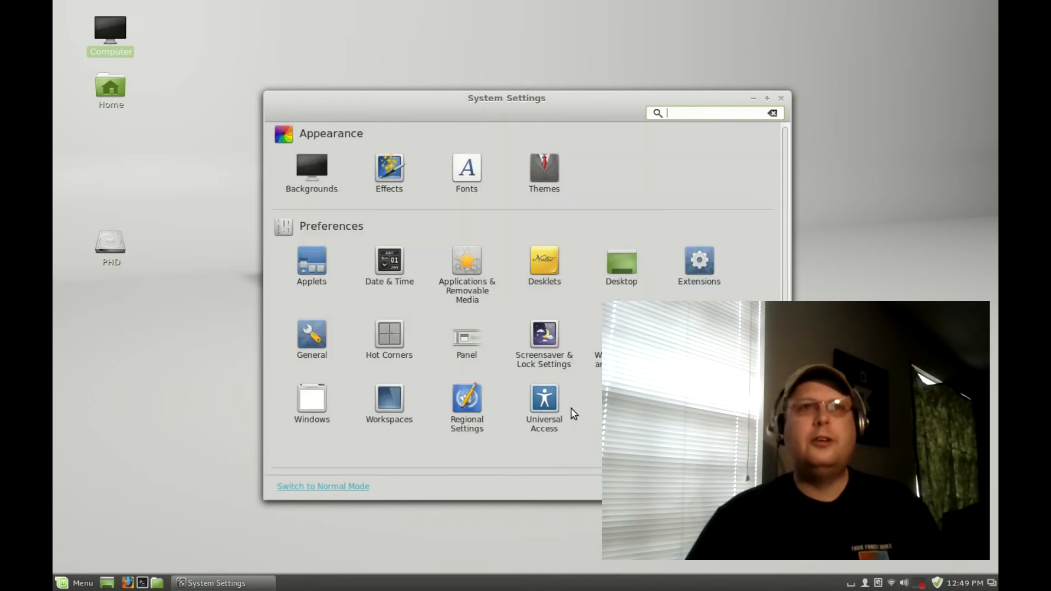
{"action": "scroll", "scroll_direction": "down", "scroll_amount": 3}
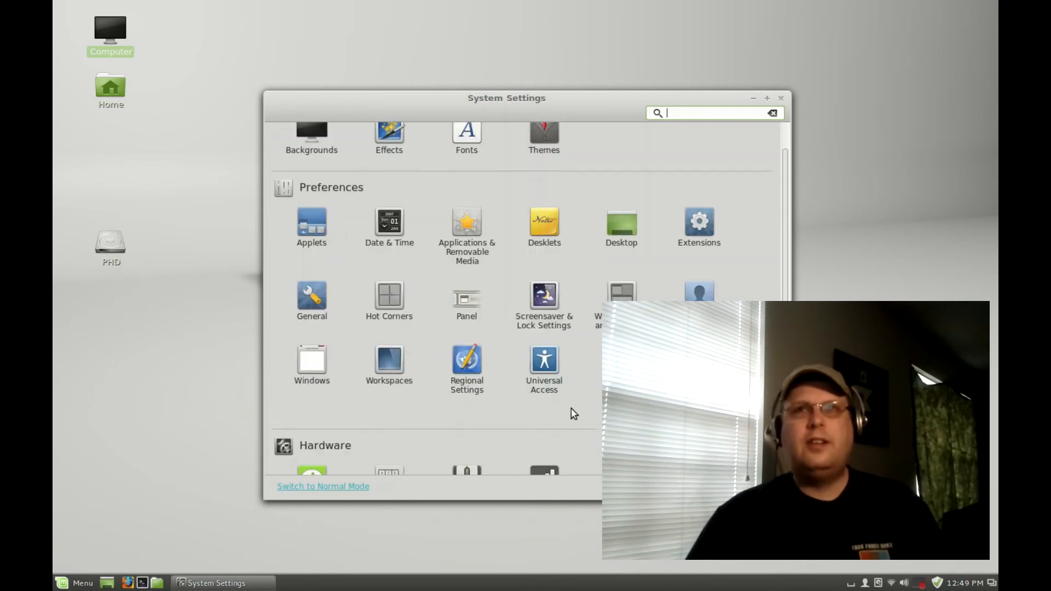
{"action": "scroll", "scroll_direction": "down", "scroll_amount": 3}
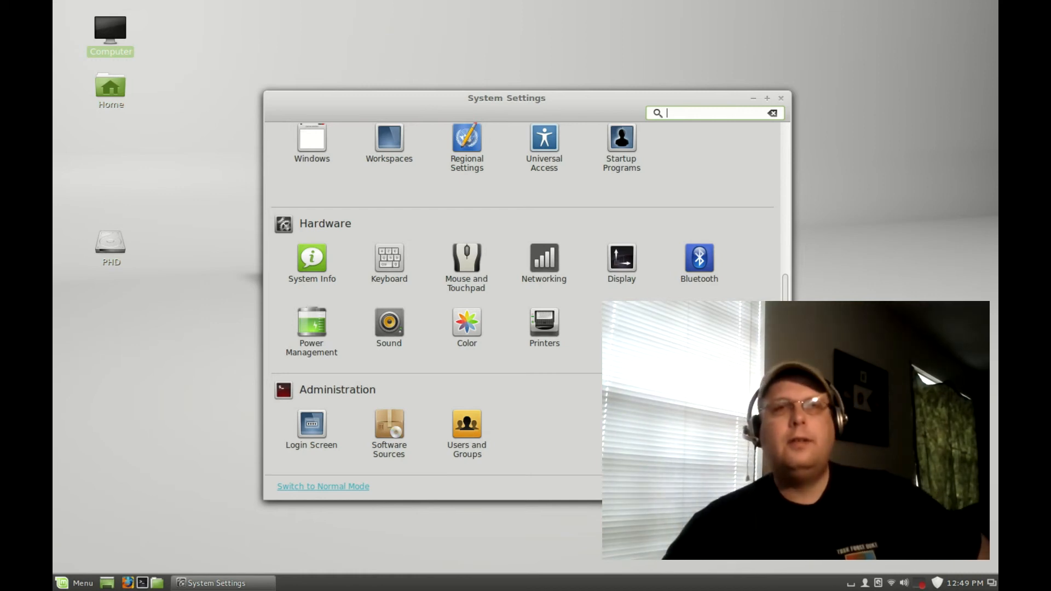
{"action": "left_click", "coordinate": [779, 98]}
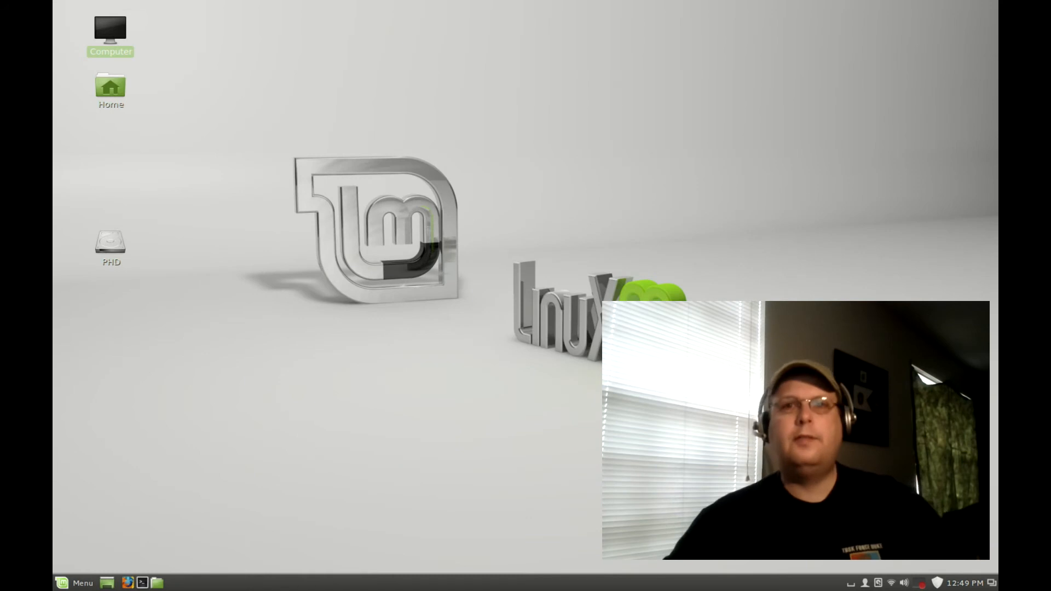